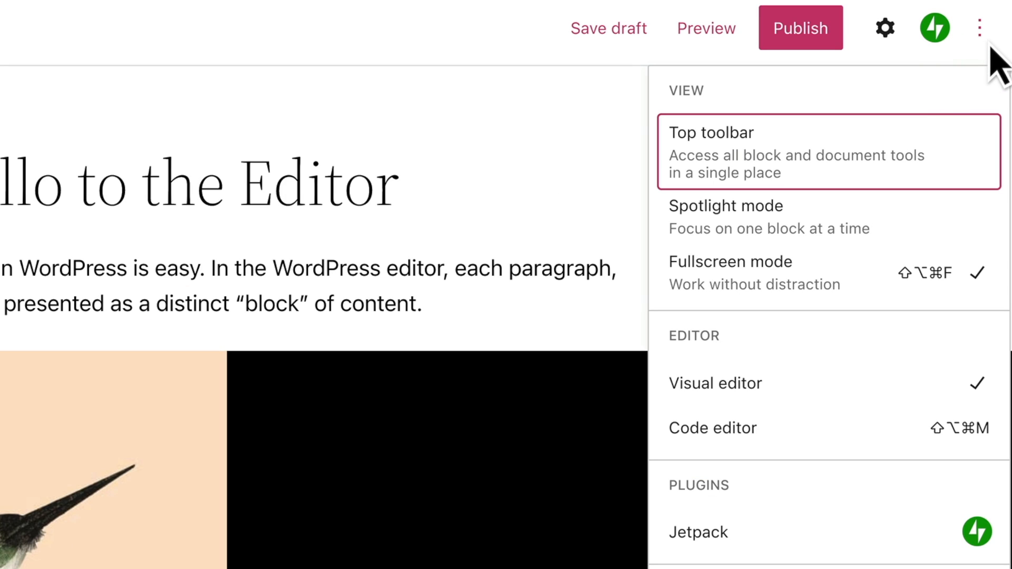
mouse_move(912, 194)
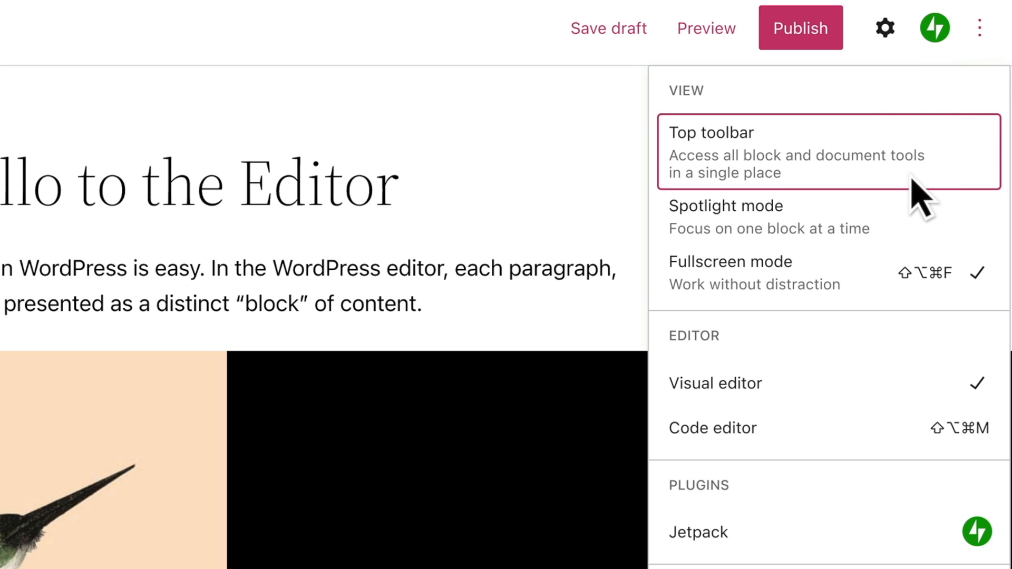
mouse_move(849, 295)
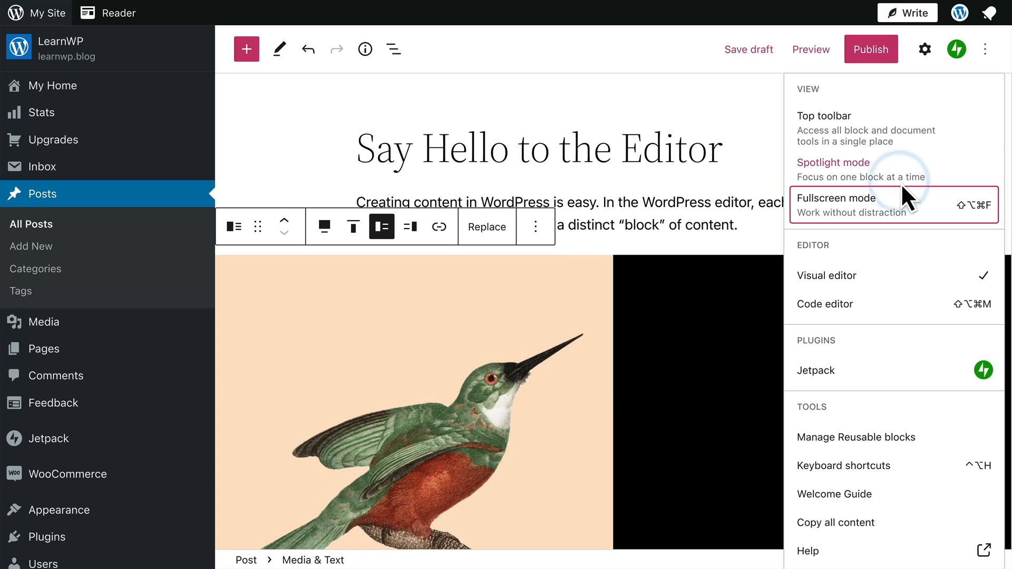
mouse_move(257, 15)
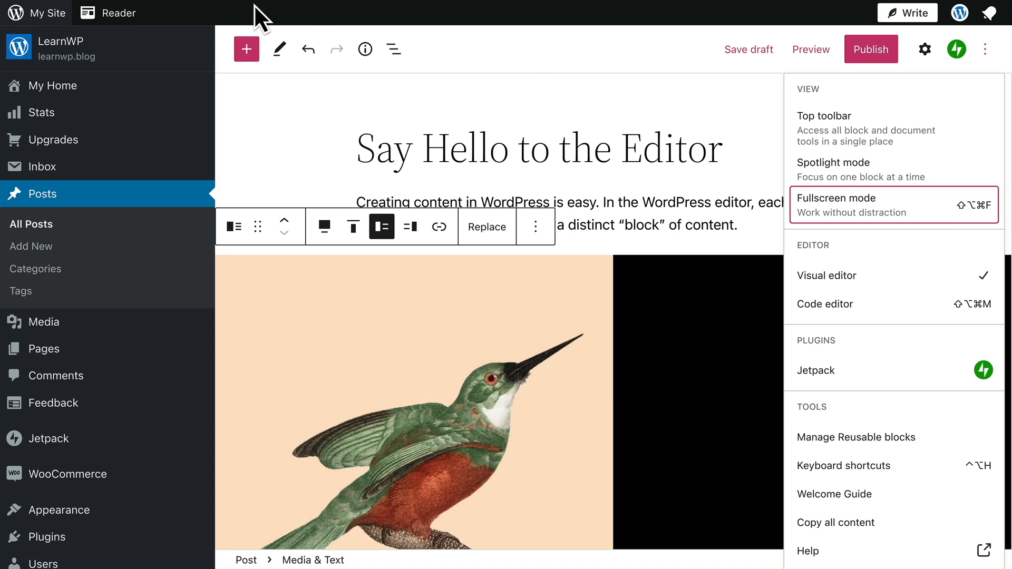
mouse_move(172, 30)
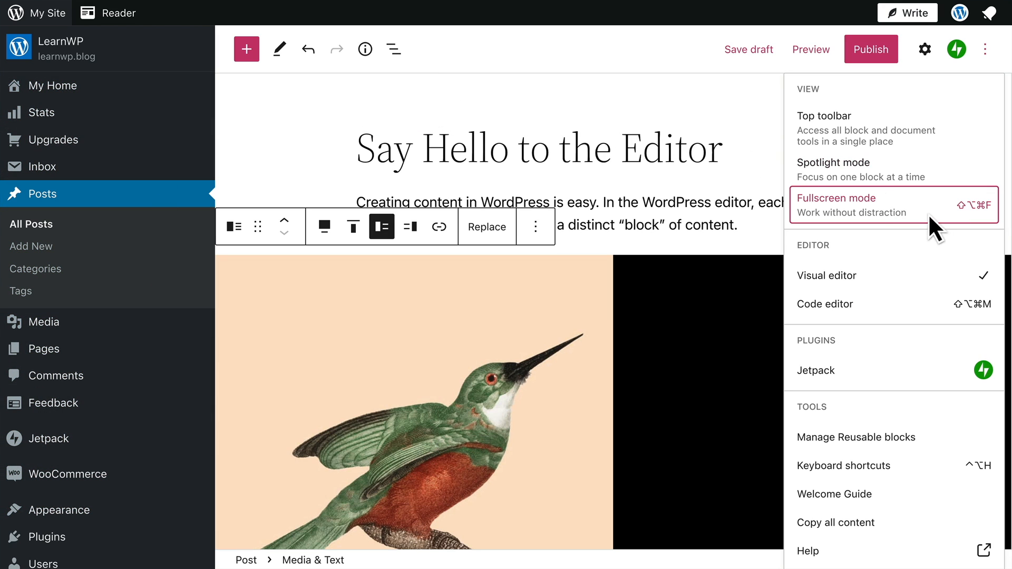
- Re-enable Fullscreen mode, try Top toolbar and Spotlight mode, then switch to the Code editor
left_click(866, 204)
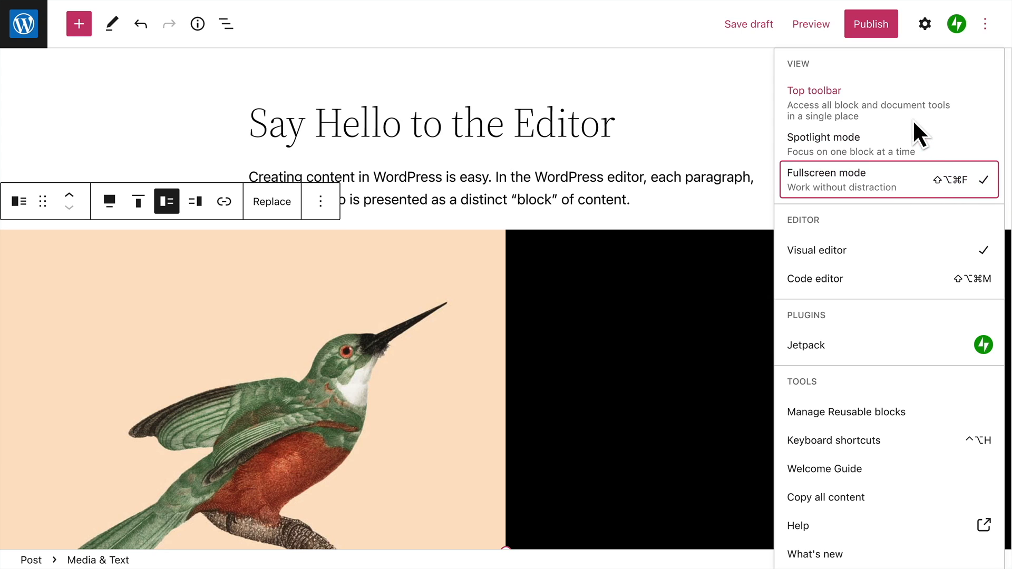
left_click(813, 91)
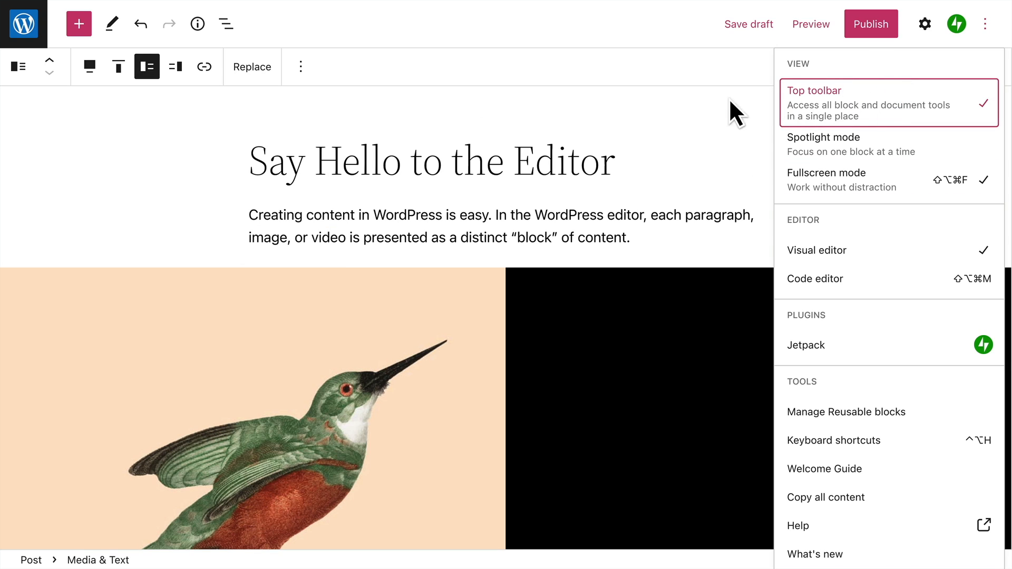
mouse_move(280, 117)
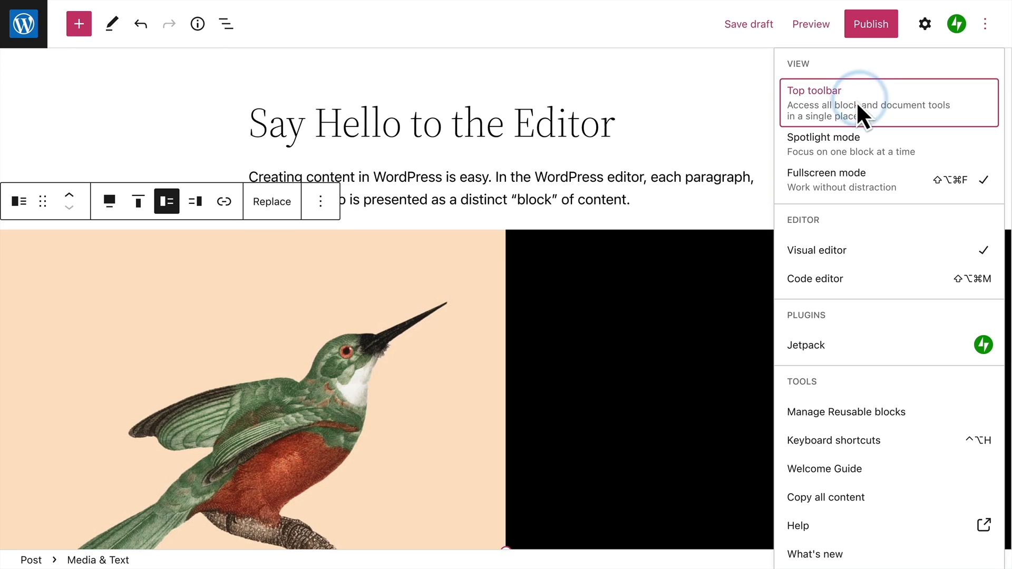
mouse_move(375, 228)
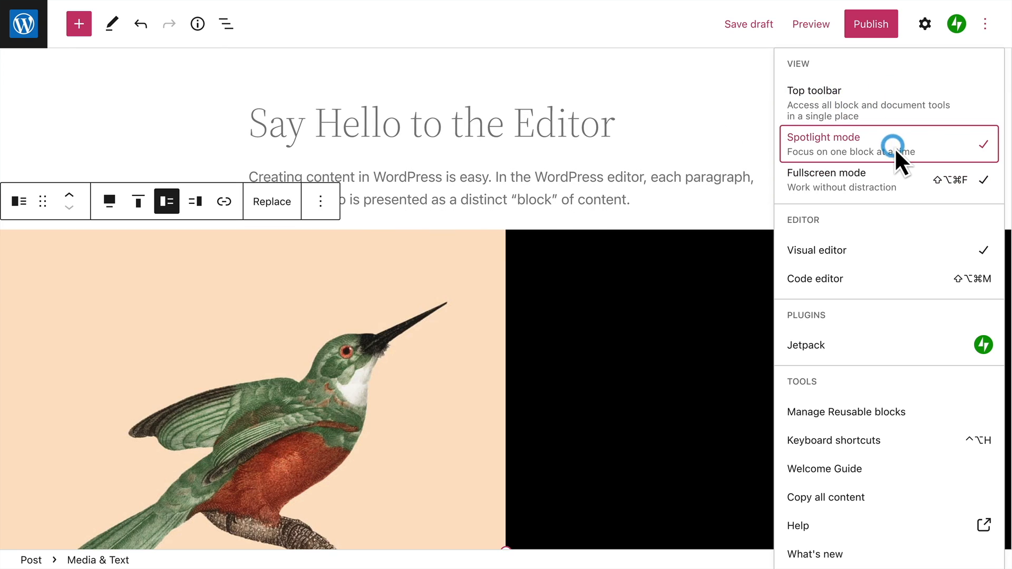
mouse_move(651, 152)
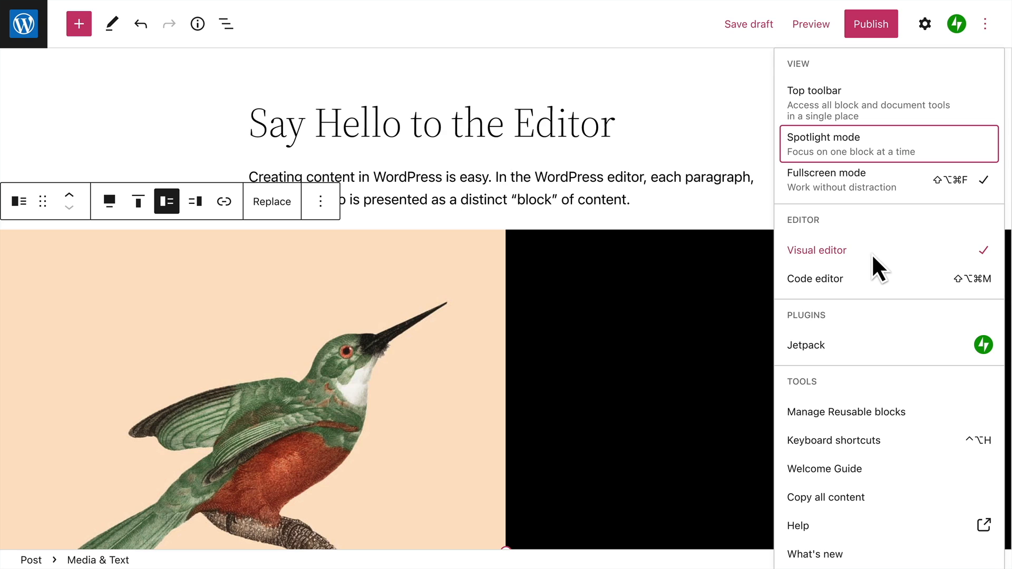
left_click(815, 278)
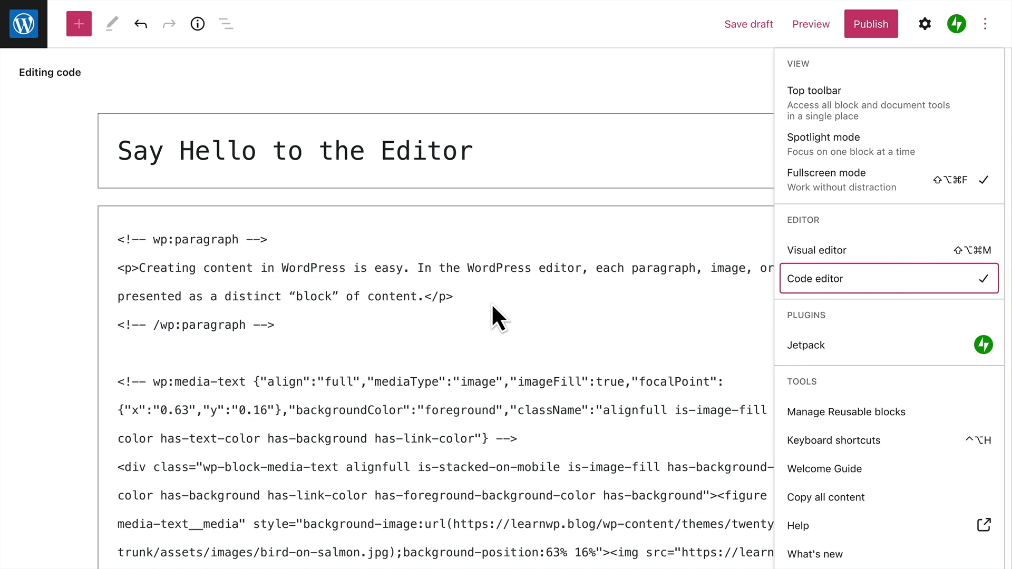
- Switch back from raw block markup to the Visual editor
left_click(816, 251)
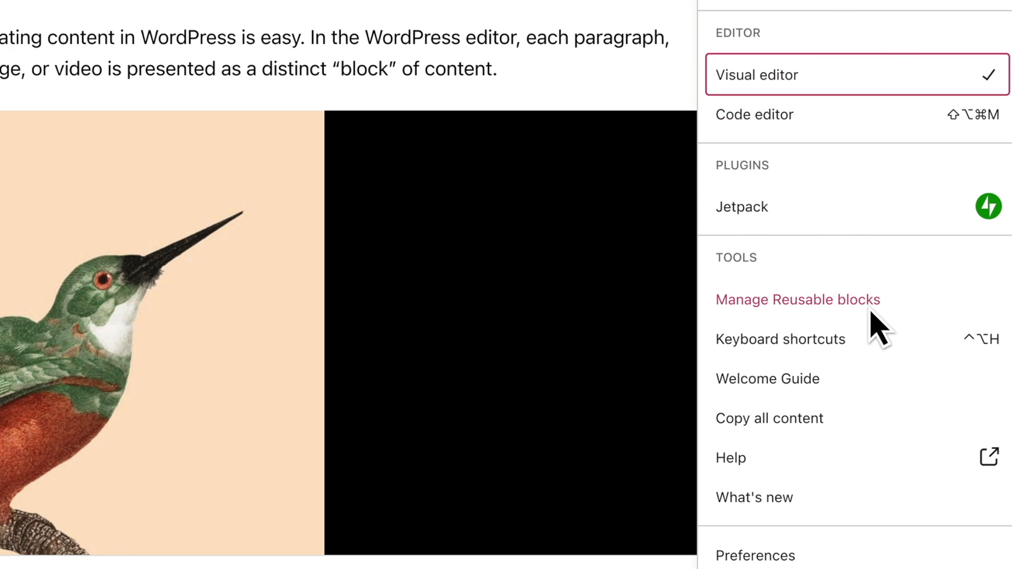
mouse_move(921, 323)
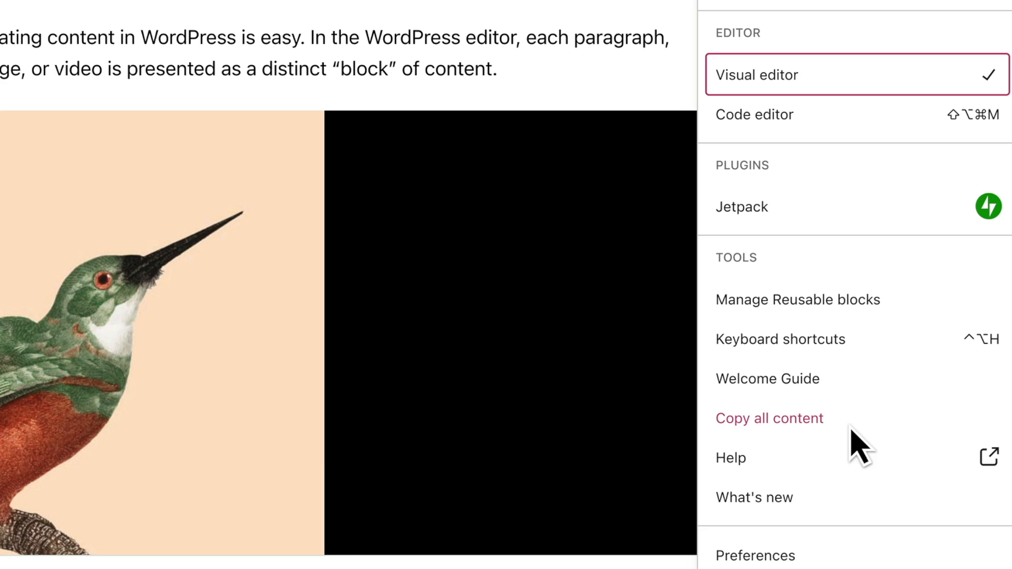
mouse_move(866, 450)
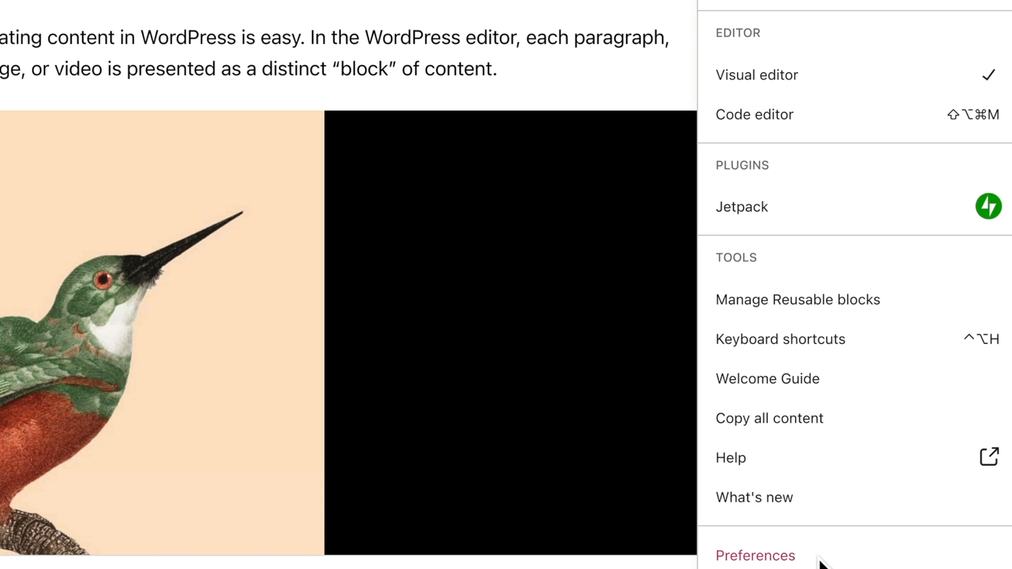
- Open the editor Preferences dialog from the bottom of the Options menu
left_click(755, 555)
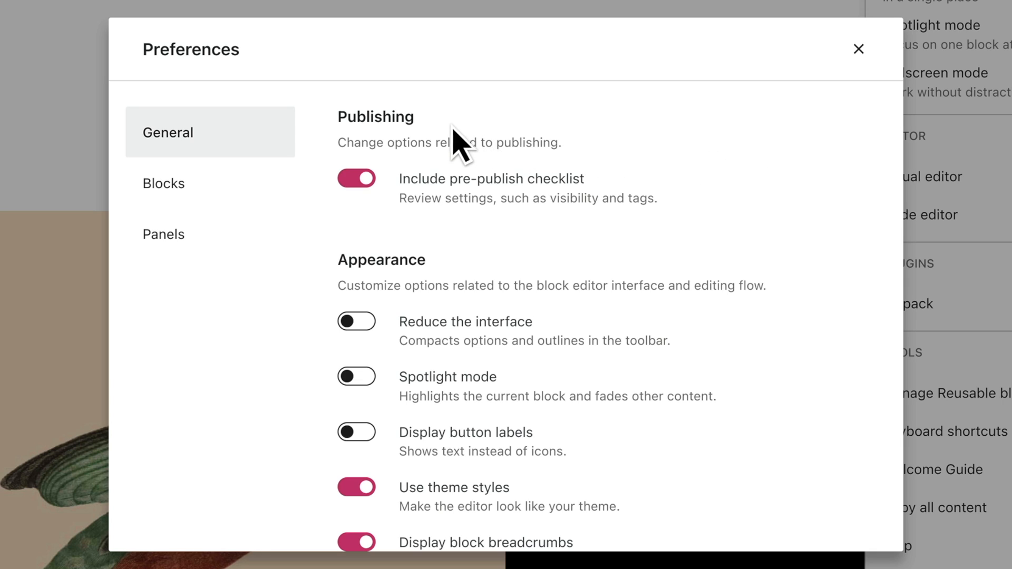
mouse_move(614, 208)
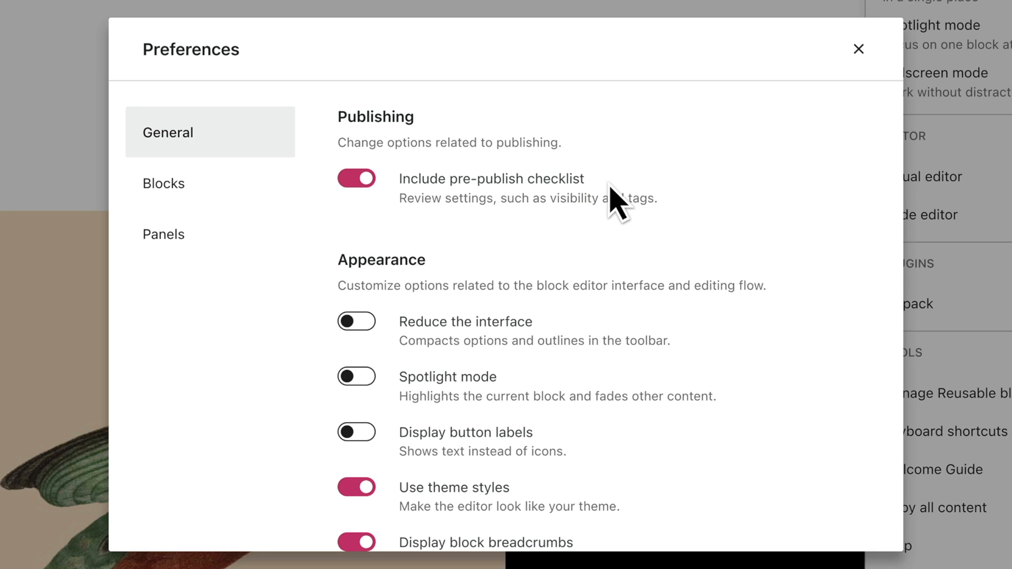
mouse_move(457, 290)
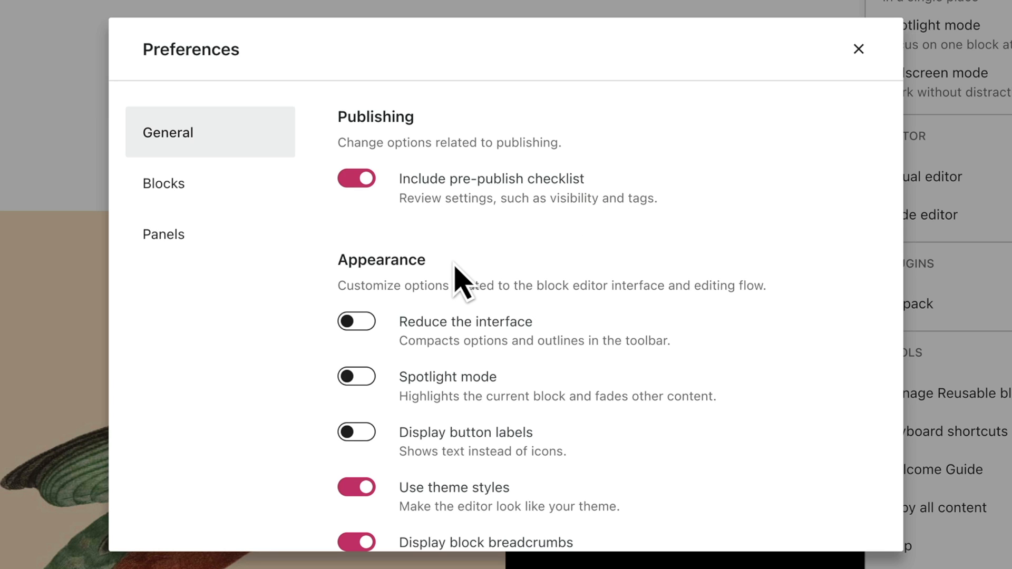
- Show the Blocks preferences and scroll through the Visible blocks checklist
left_click(164, 184)
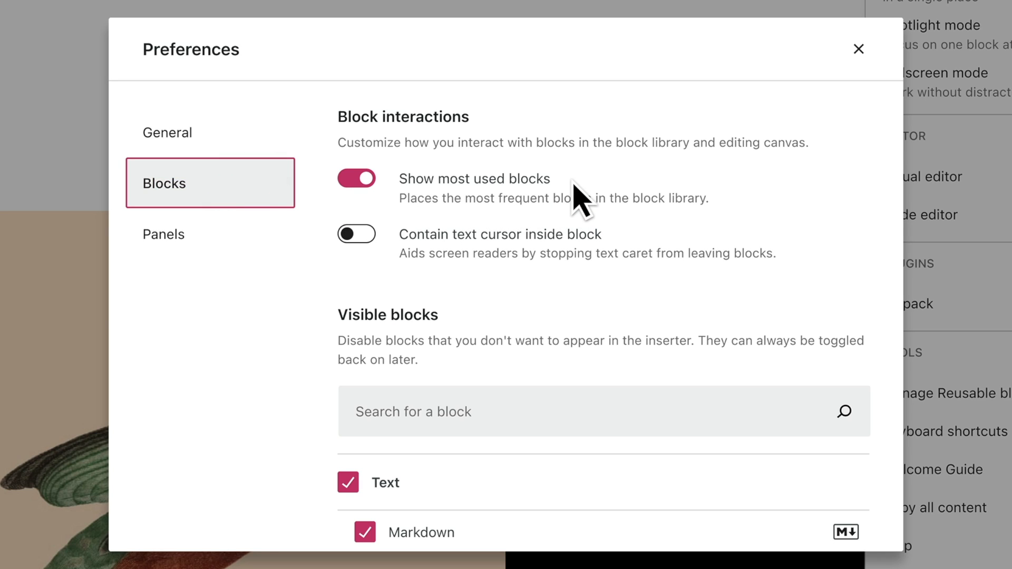
mouse_move(625, 272)
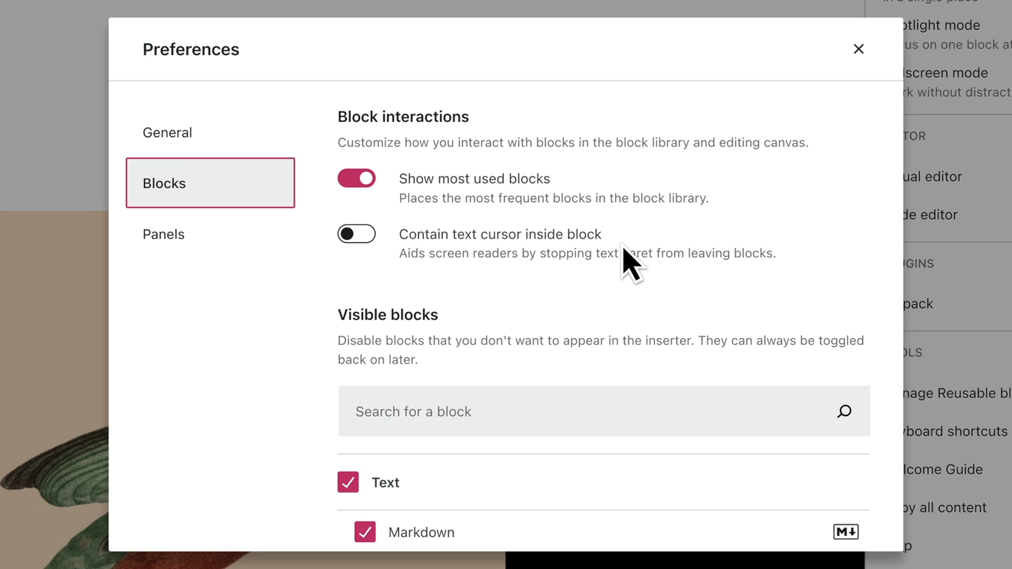
mouse_move(477, 337)
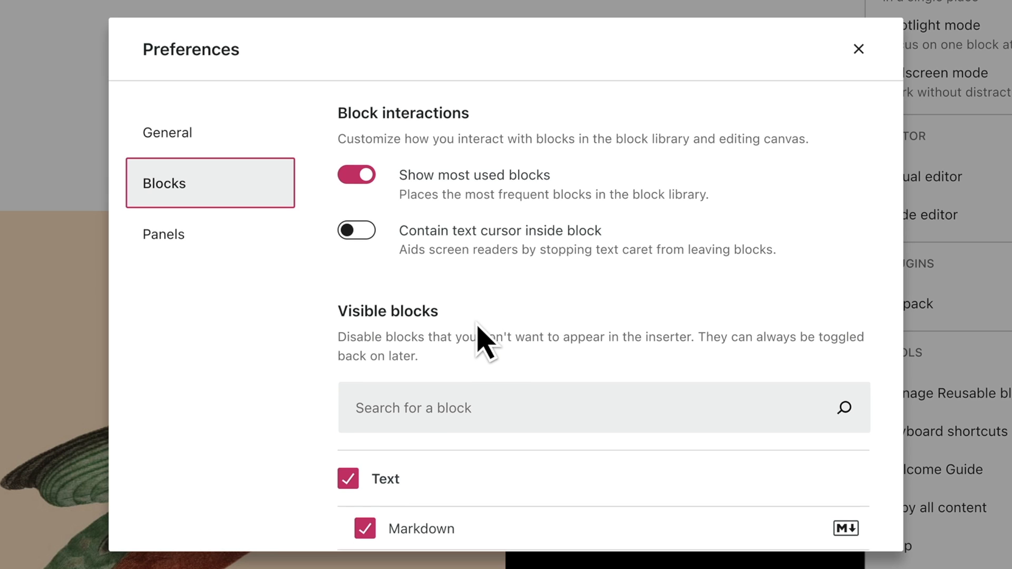
scroll("down", 3)
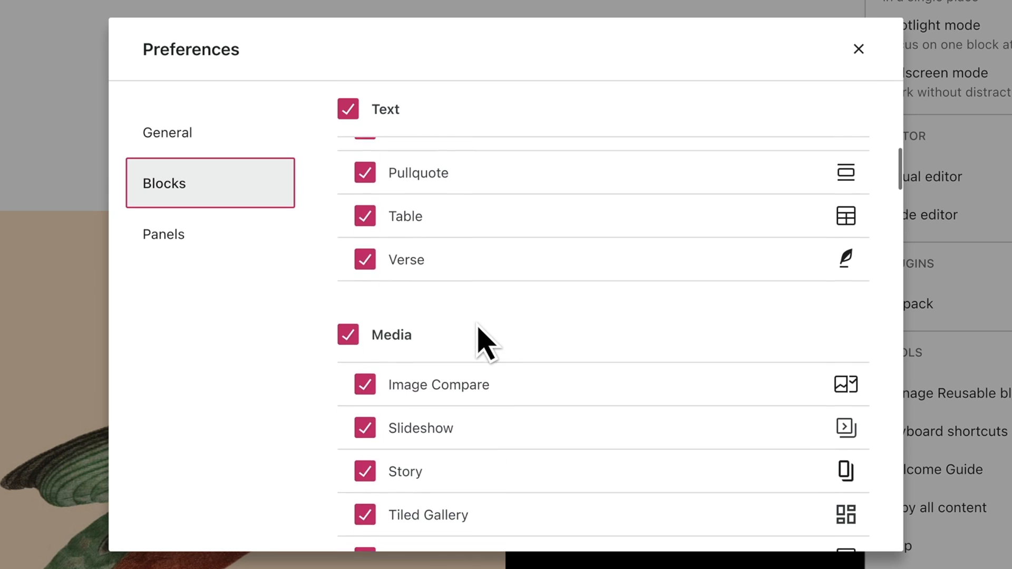
scroll("down", 3)
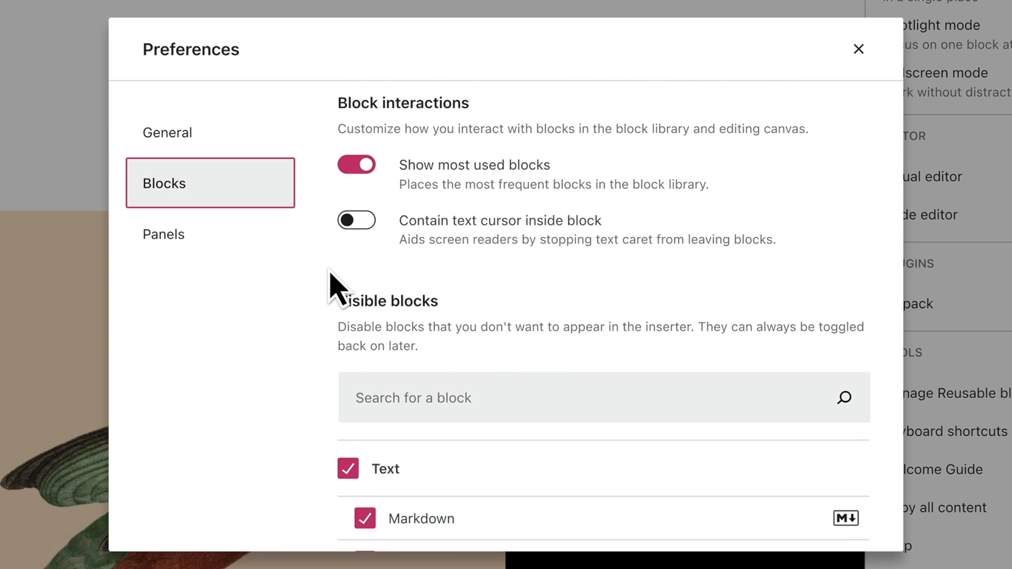
- Review the Panels preferences, then close Preferences and the post Settings sidebar
left_click(163, 234)
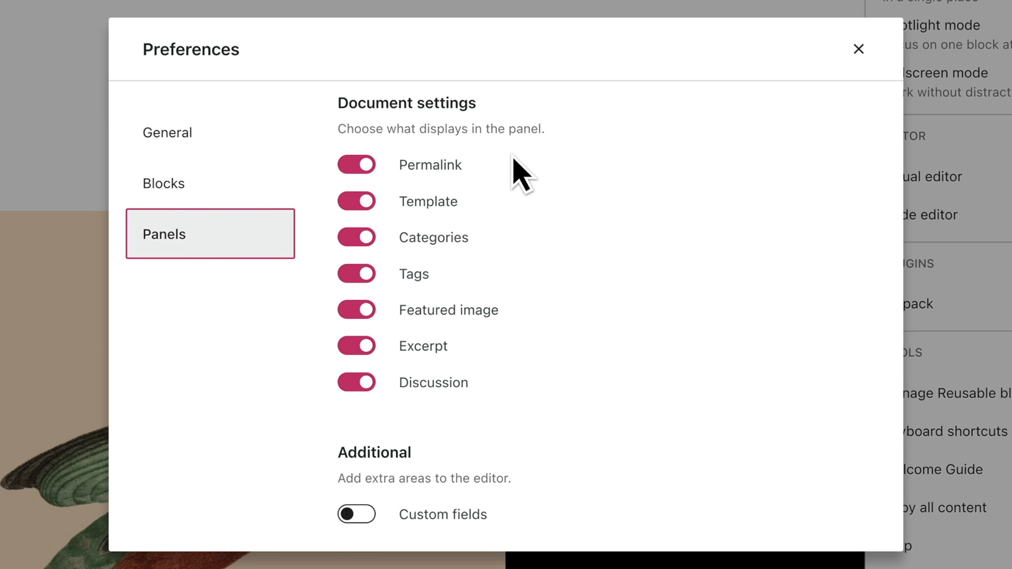
mouse_move(494, 198)
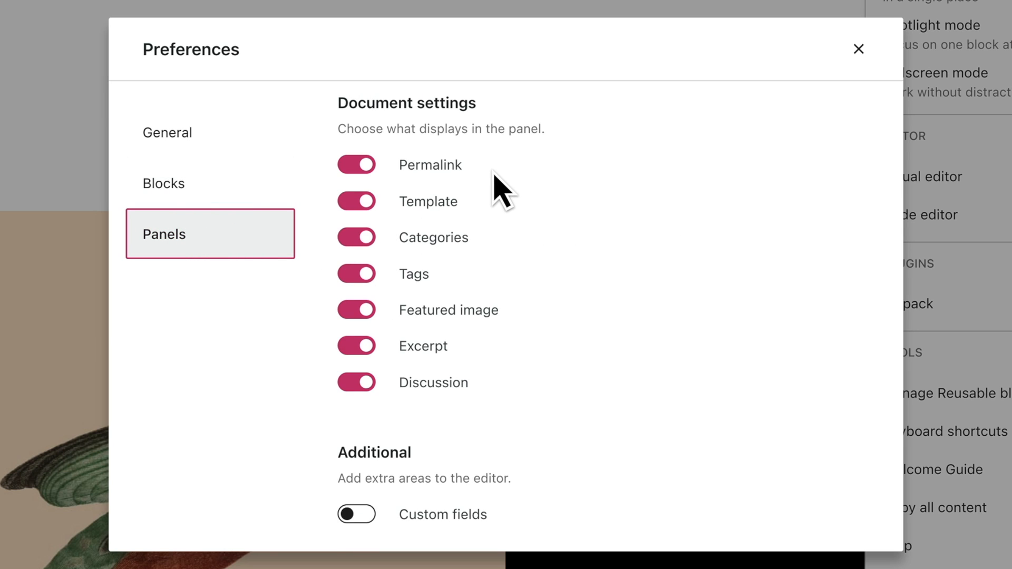
mouse_move(856, 103)
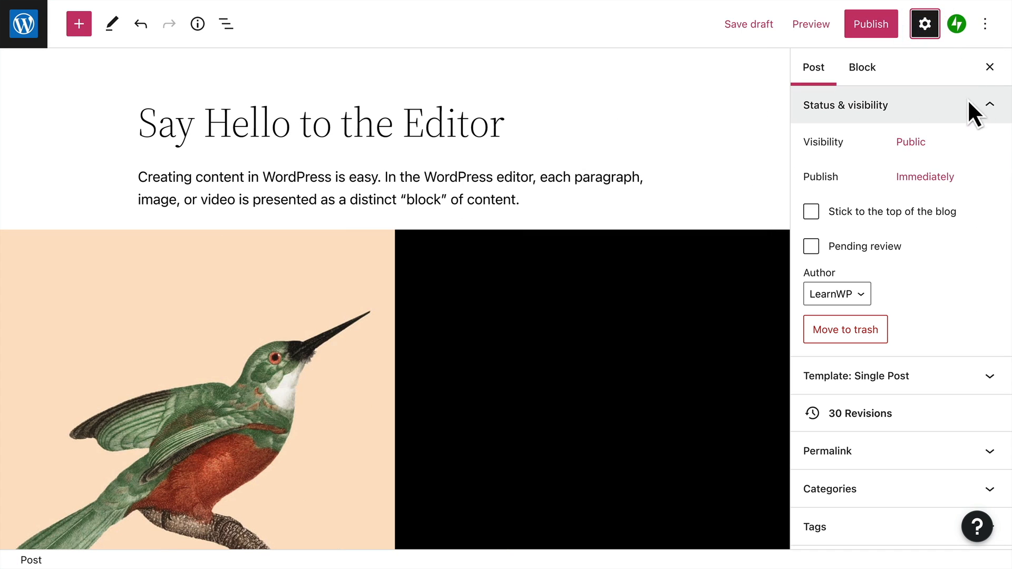
left_click(925, 23)
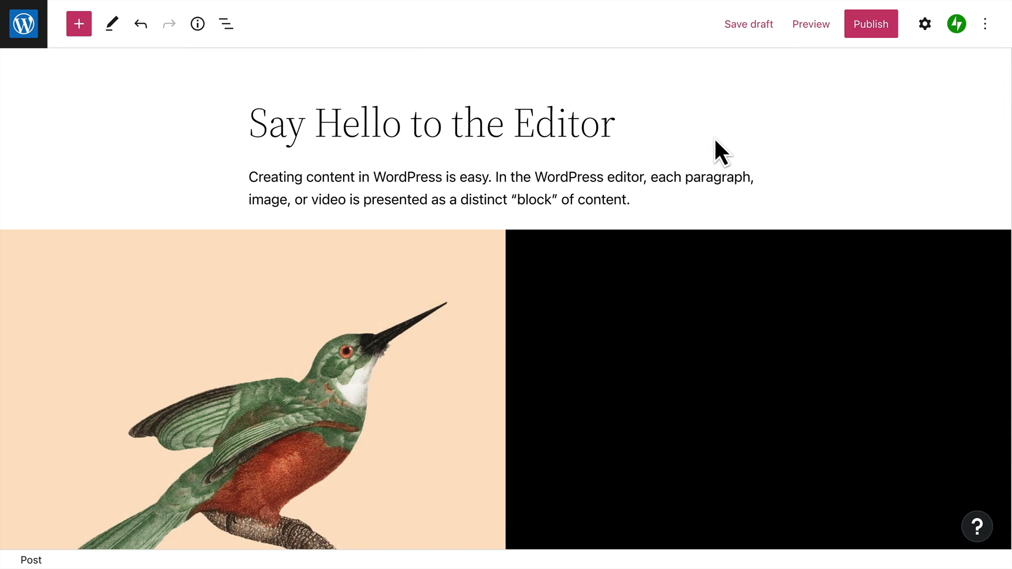